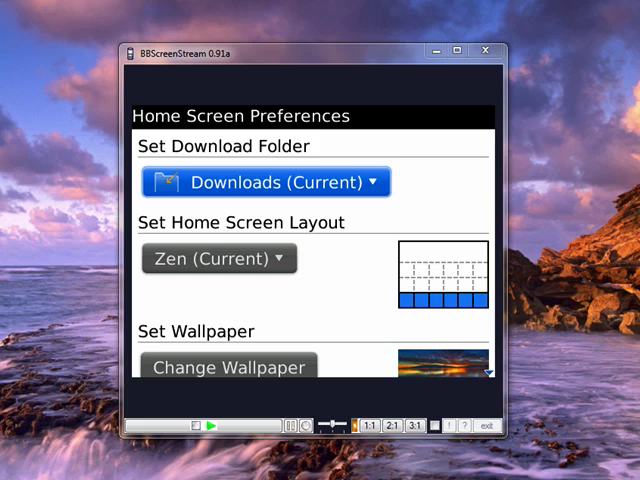
{"action": "scroll", "scroll_direction": "down", "scroll_amount": 3}
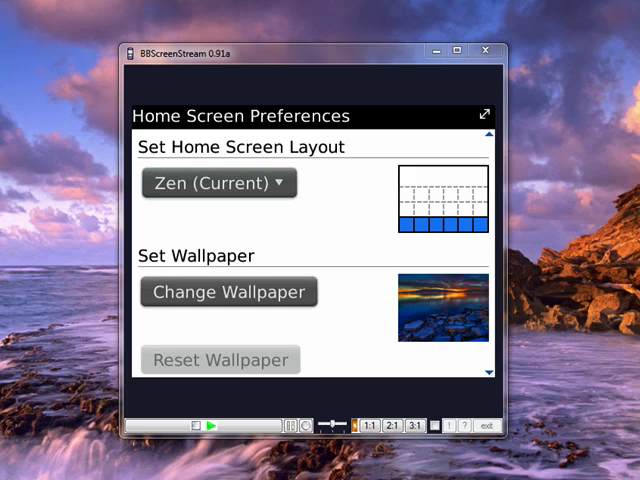